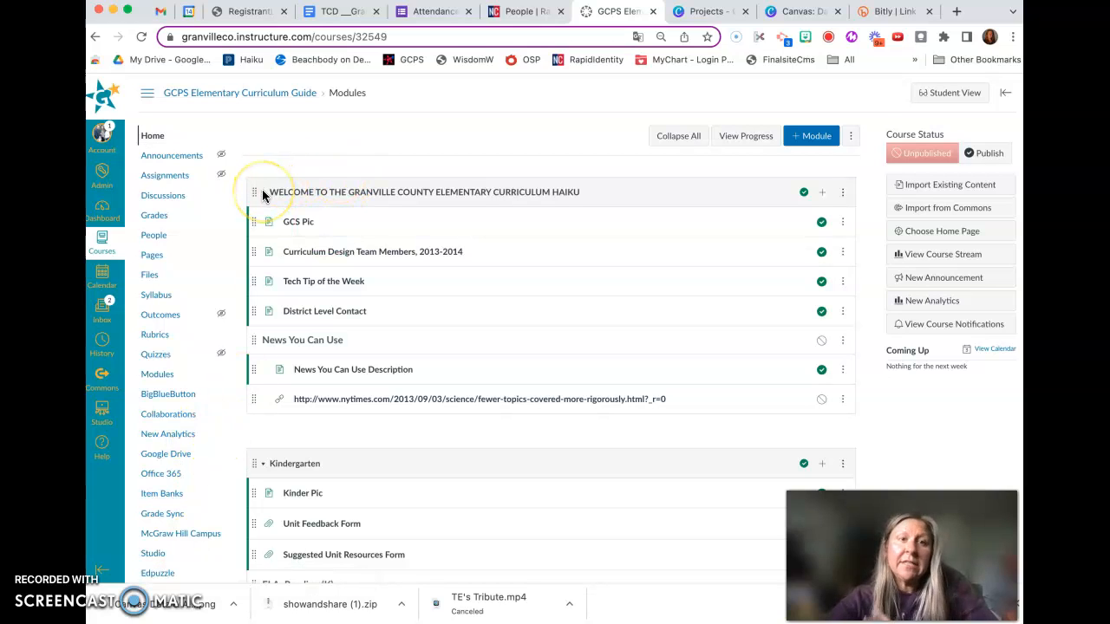
# Step: Collapse the Welcome, Kindergarten, 1st, 2nd and 3rd Grade modules
pyautogui.click(262, 192)
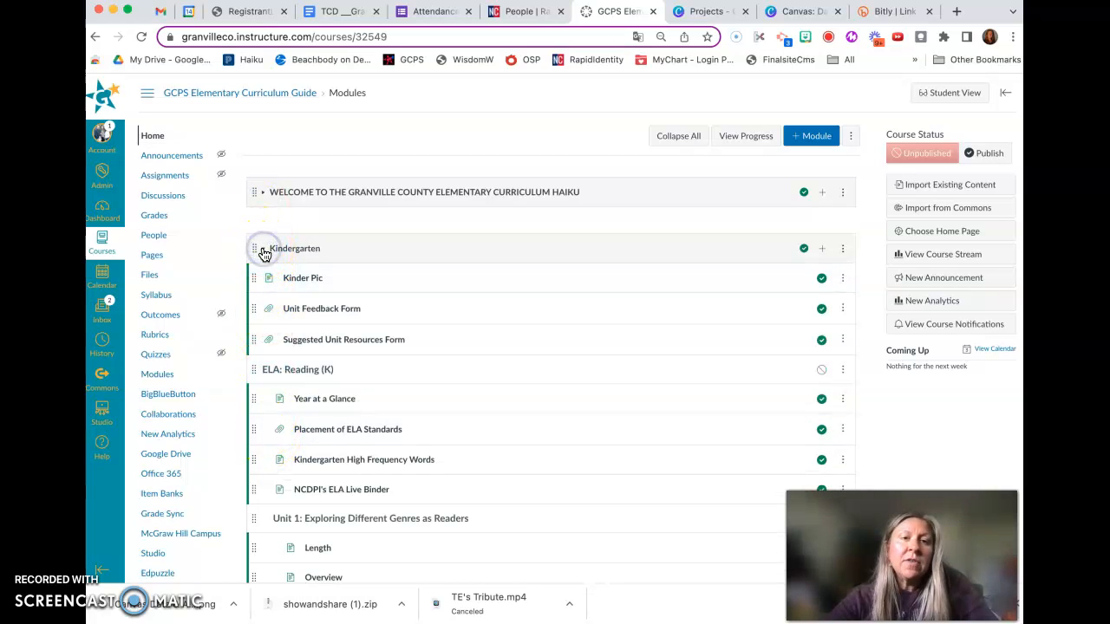
pyautogui.click(262, 248)
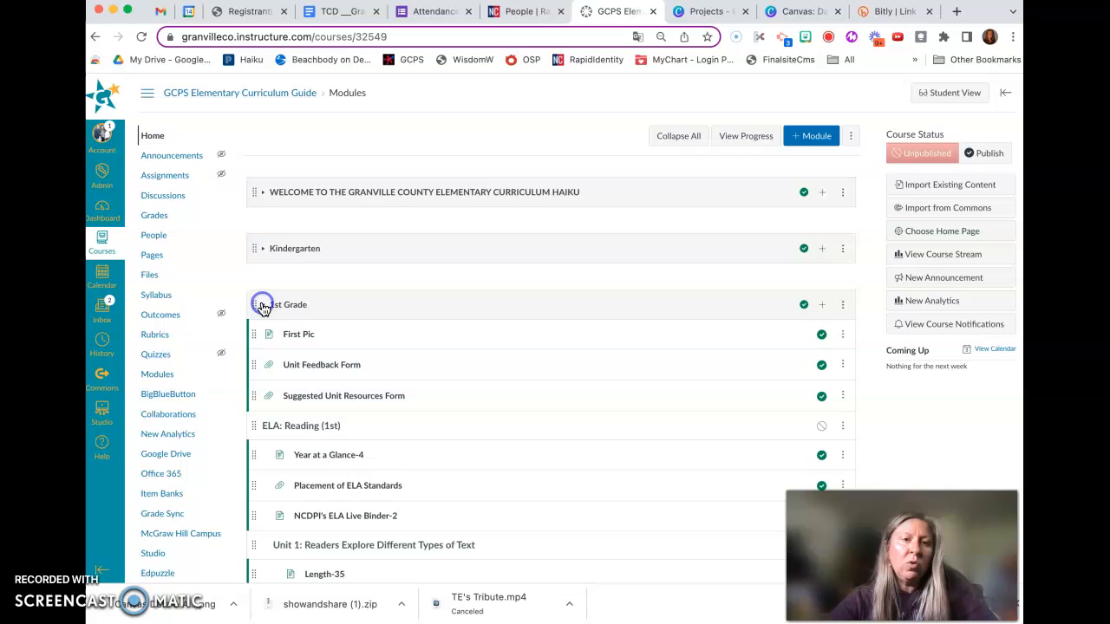
pyautogui.click(261, 304)
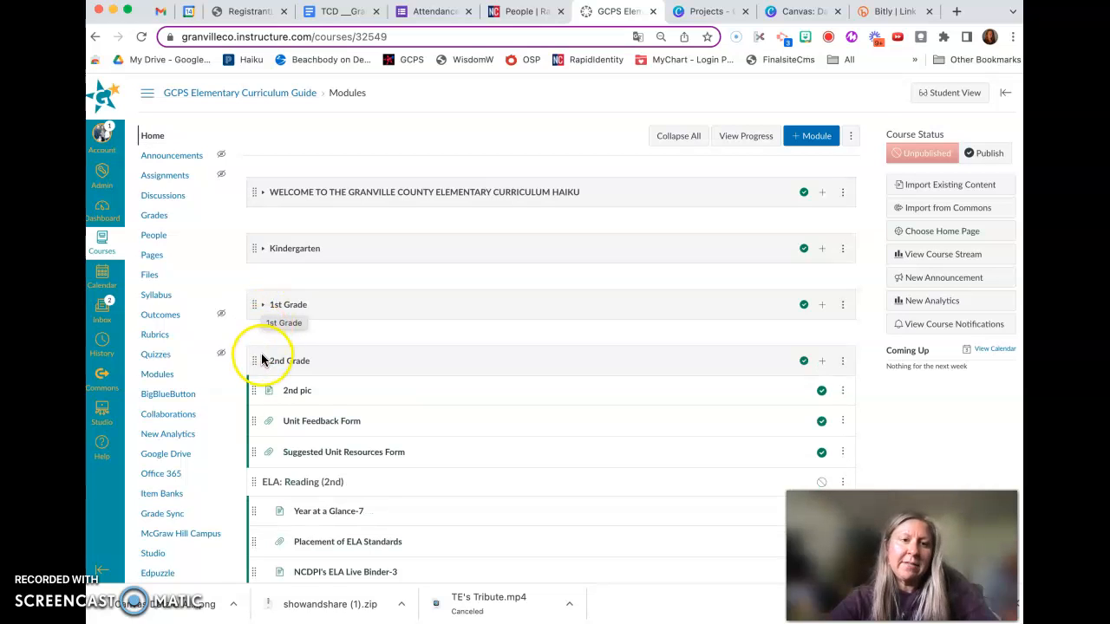
pyautogui.click(262, 360)
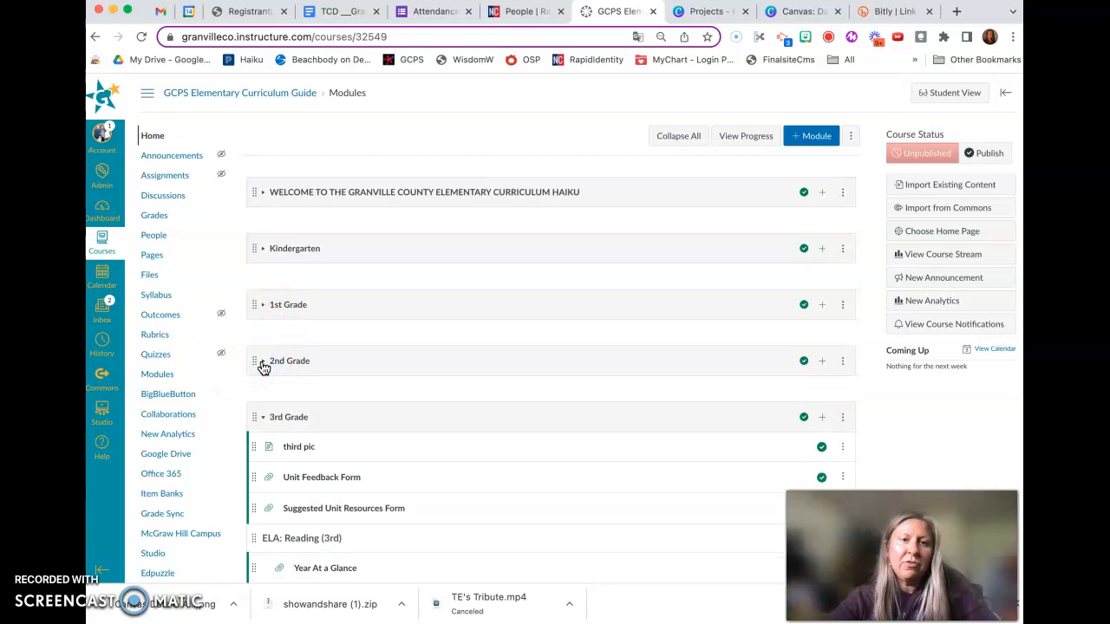
pyautogui.moveTo(264, 421)
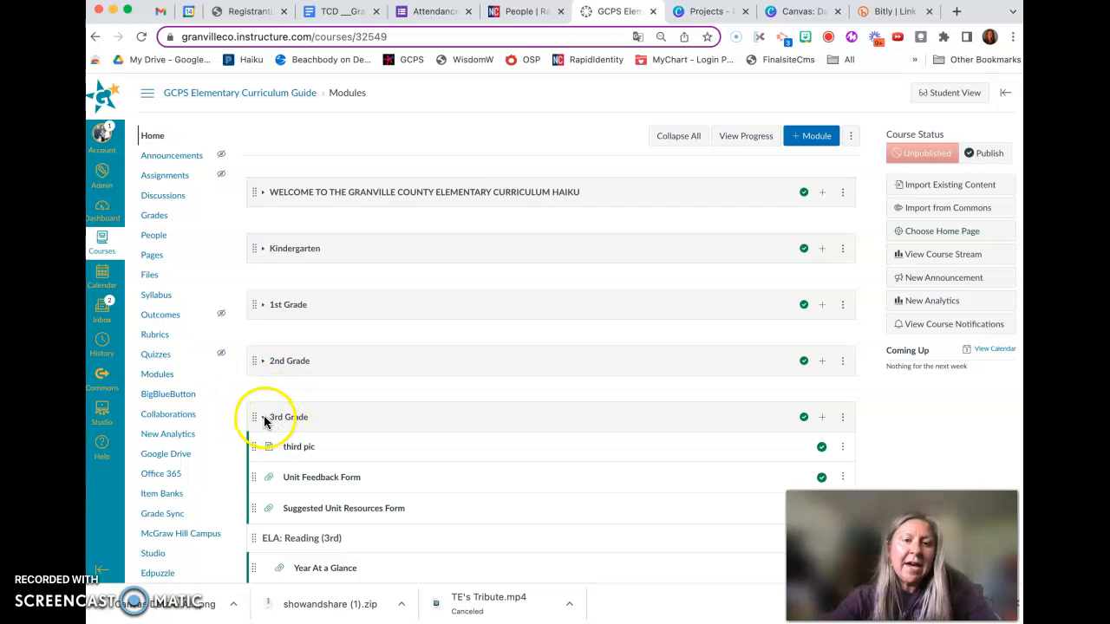
pyautogui.click(262, 417)
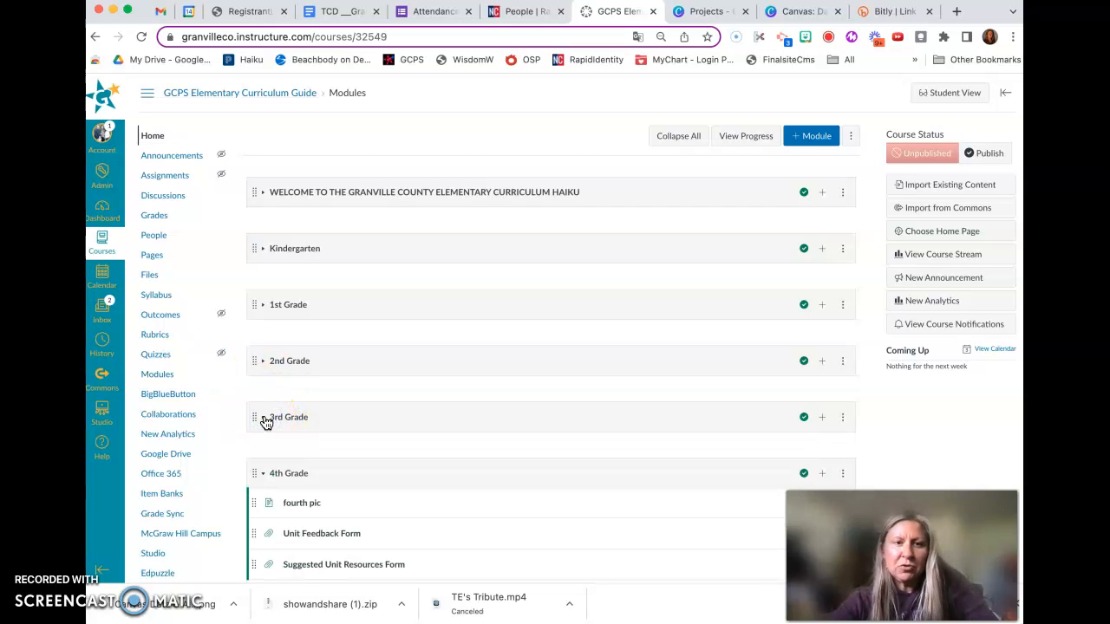
pyautogui.moveTo(175, 140)
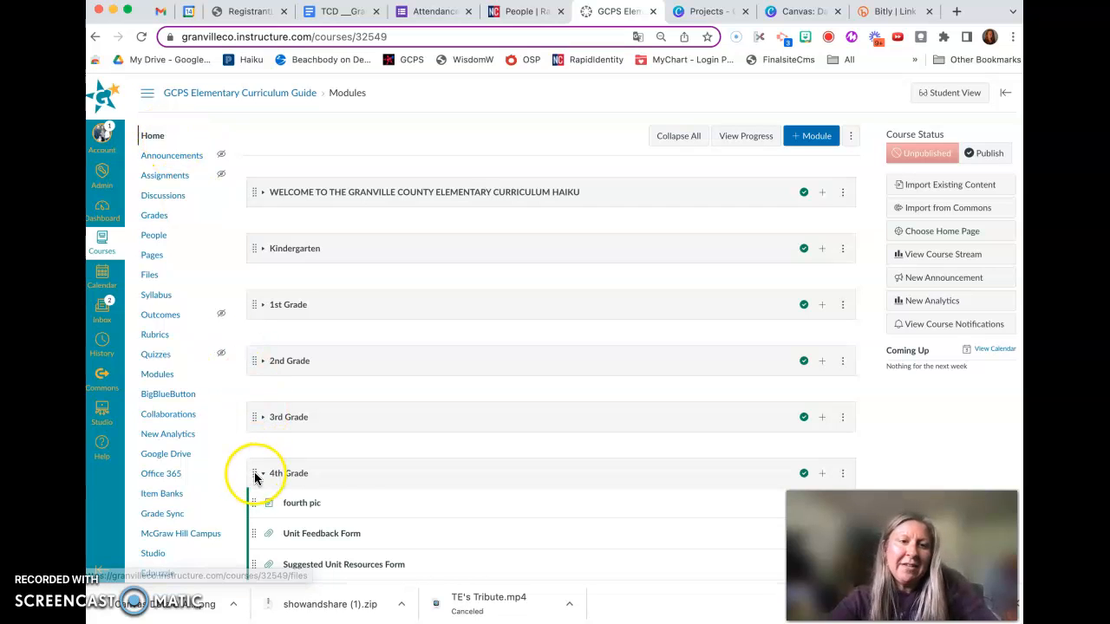
# Step: Scroll down the modules page past the folded grade modules
pyautogui.scroll(-3)
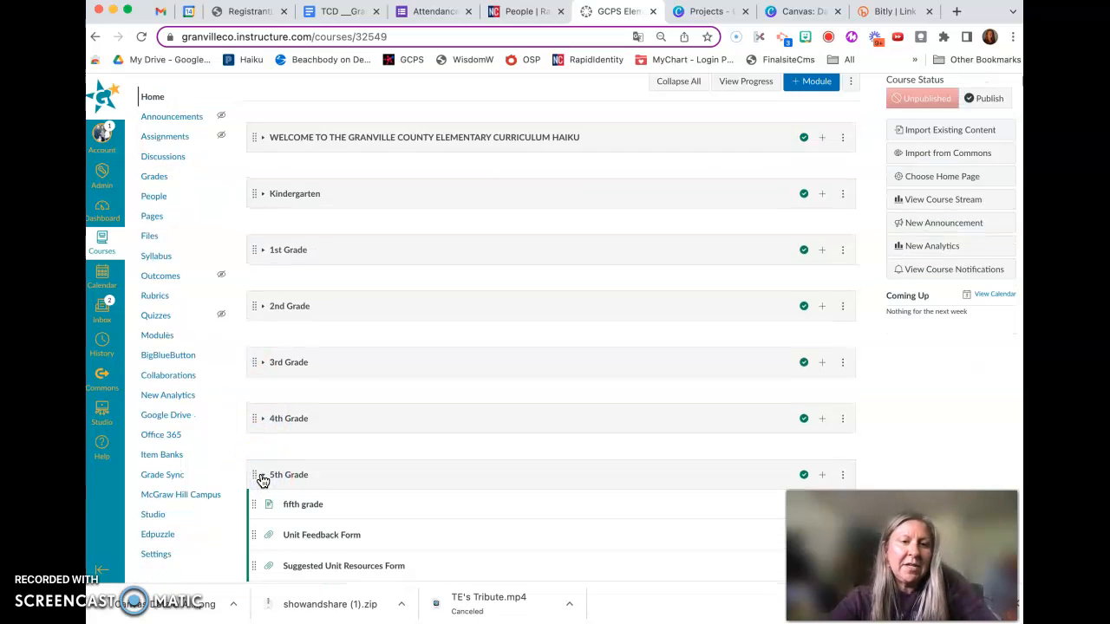
pyautogui.scroll(-3)
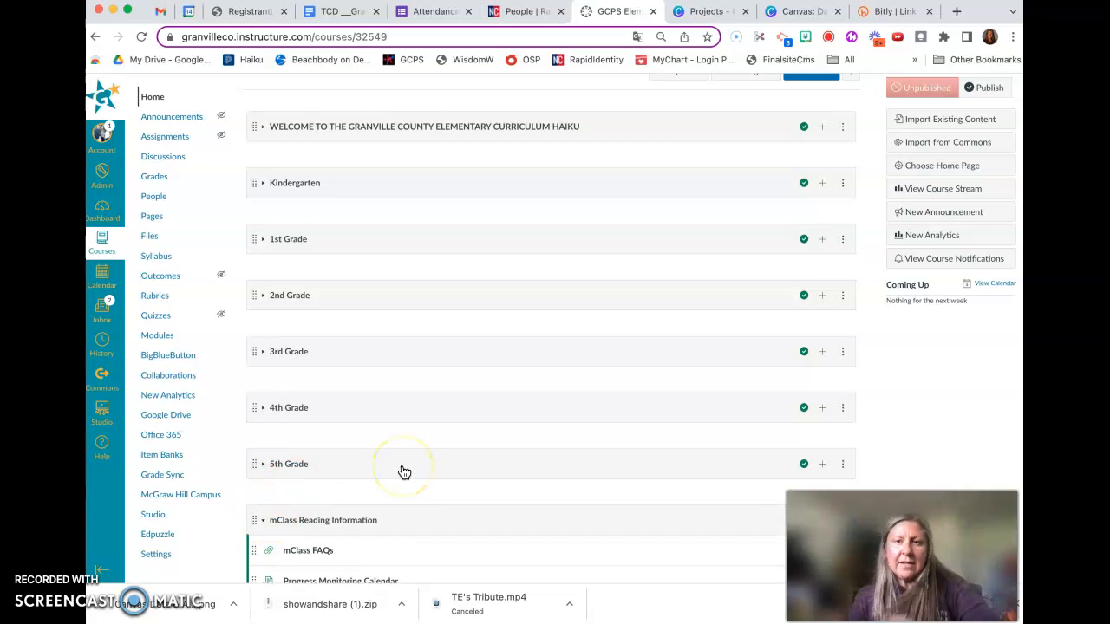
pyautogui.moveTo(404, 472)
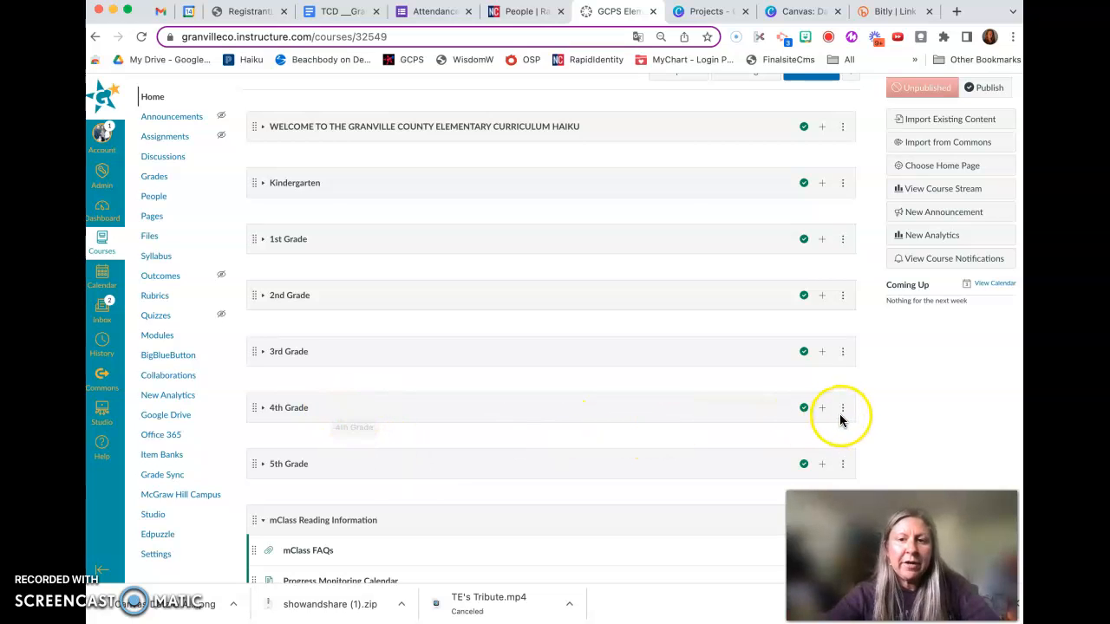
pyautogui.moveTo(842, 408)
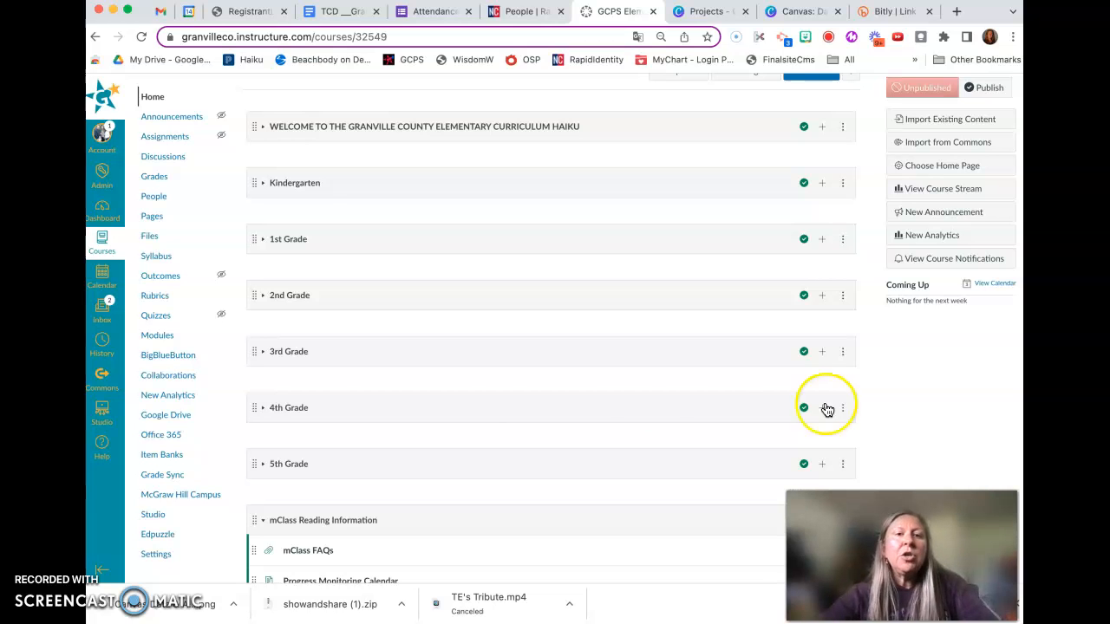
pyautogui.moveTo(442, 403)
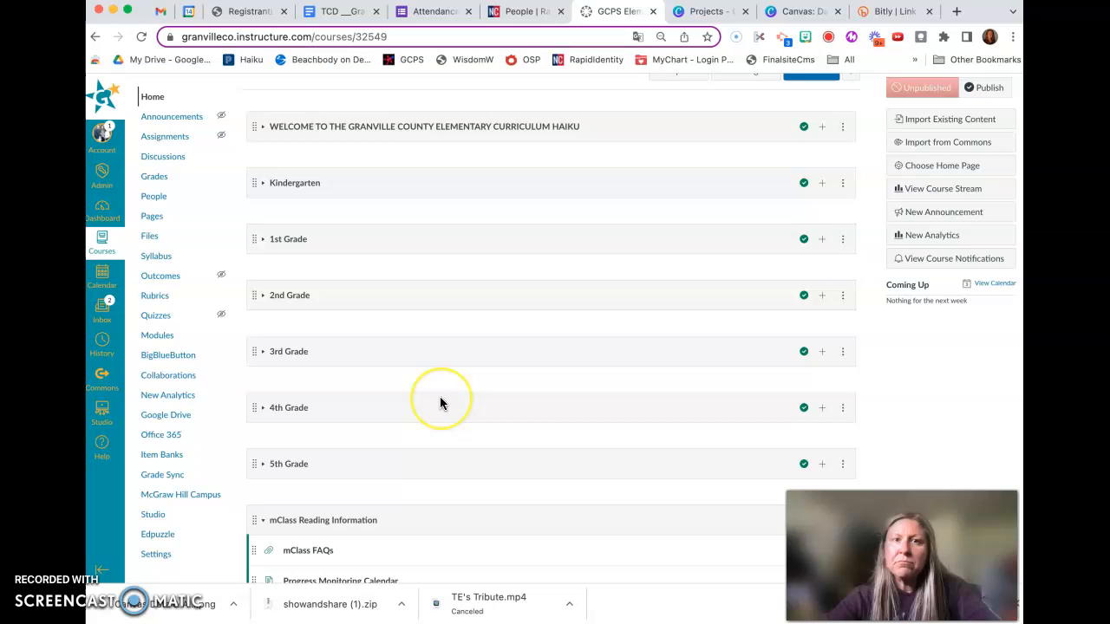
pyautogui.moveTo(440, 403)
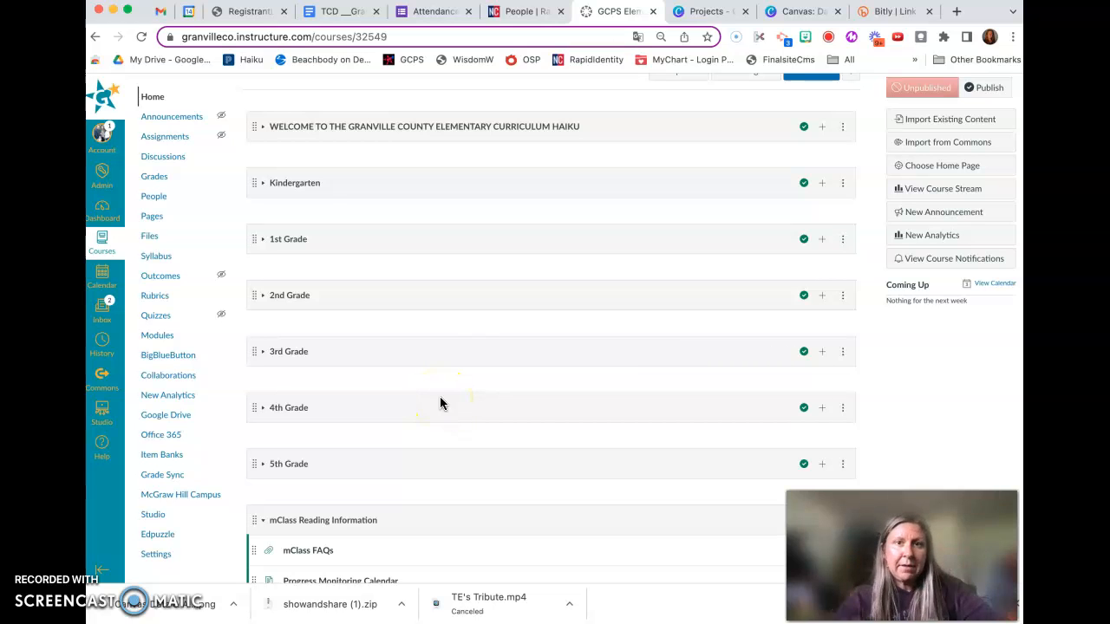
pyautogui.moveTo(841, 408)
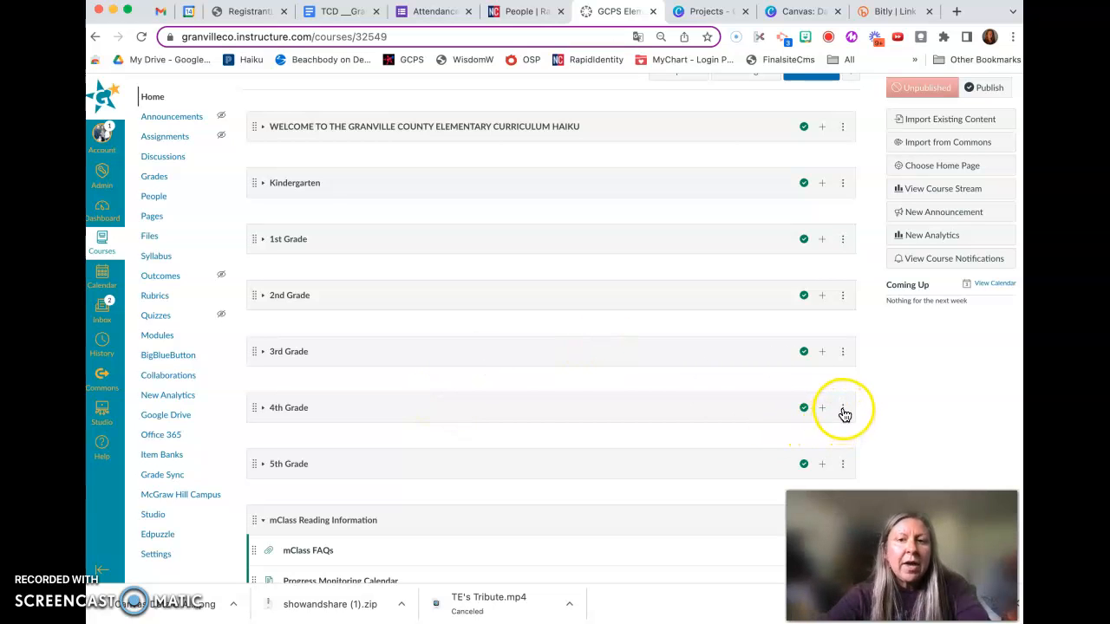
# Step: Show the Kindergarten module's actions menu with Send To and Copy To
pyautogui.click(842, 408)
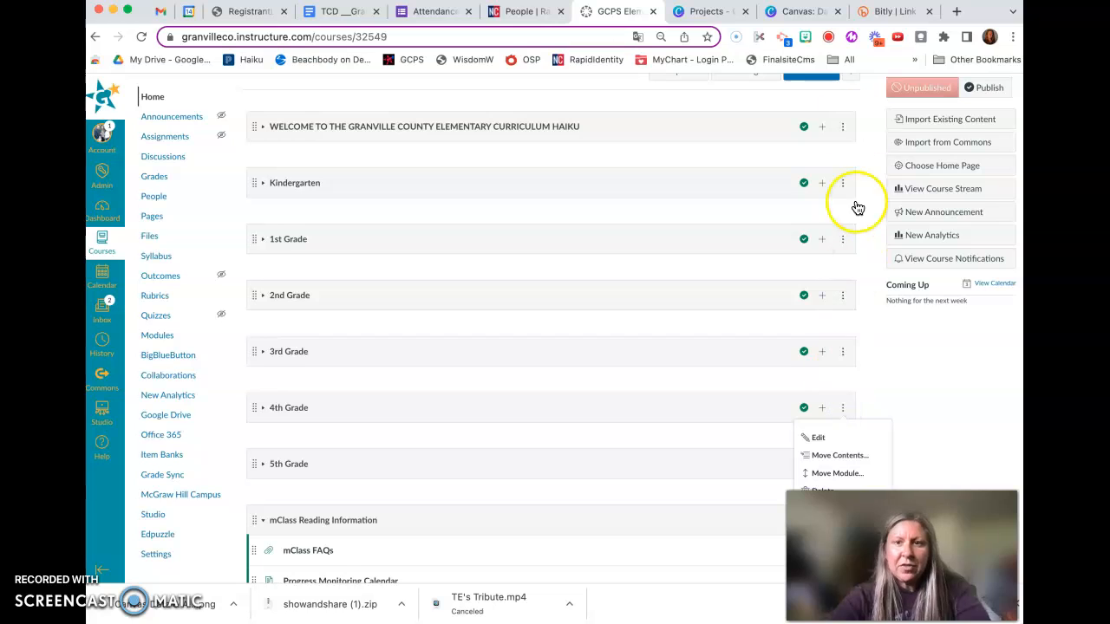
pyautogui.click(842, 168)
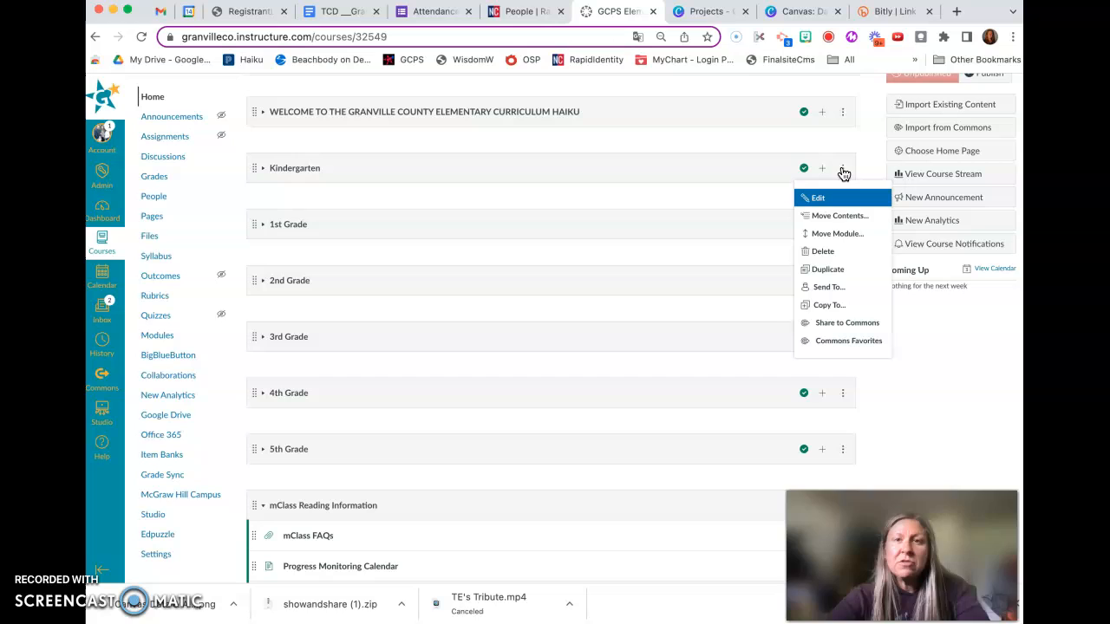
pyautogui.moveTo(828, 287)
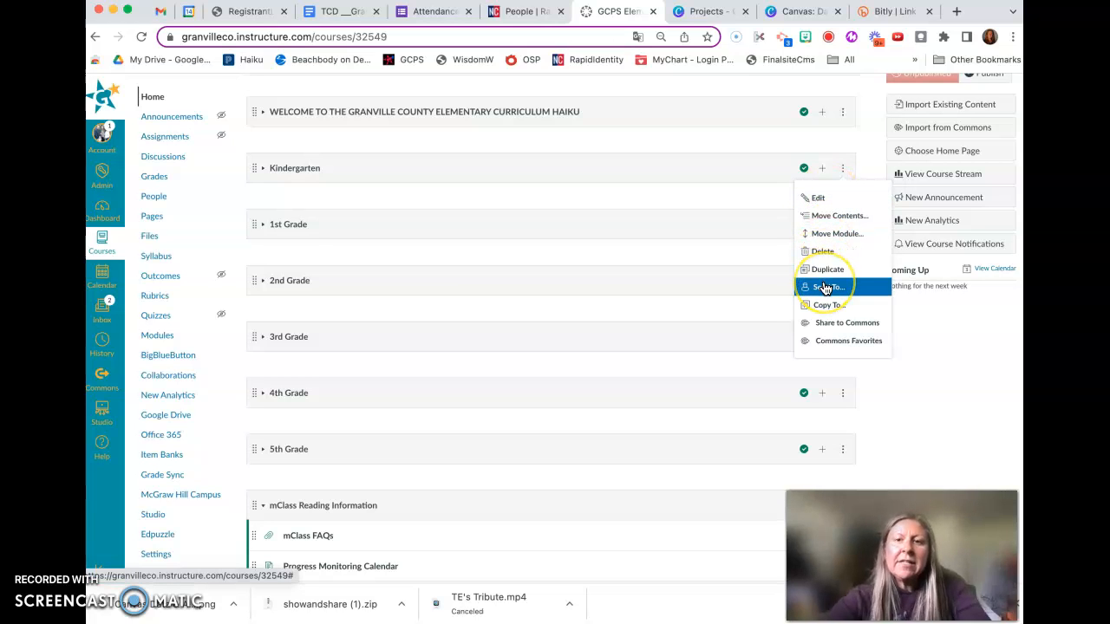
pyautogui.moveTo(826, 287)
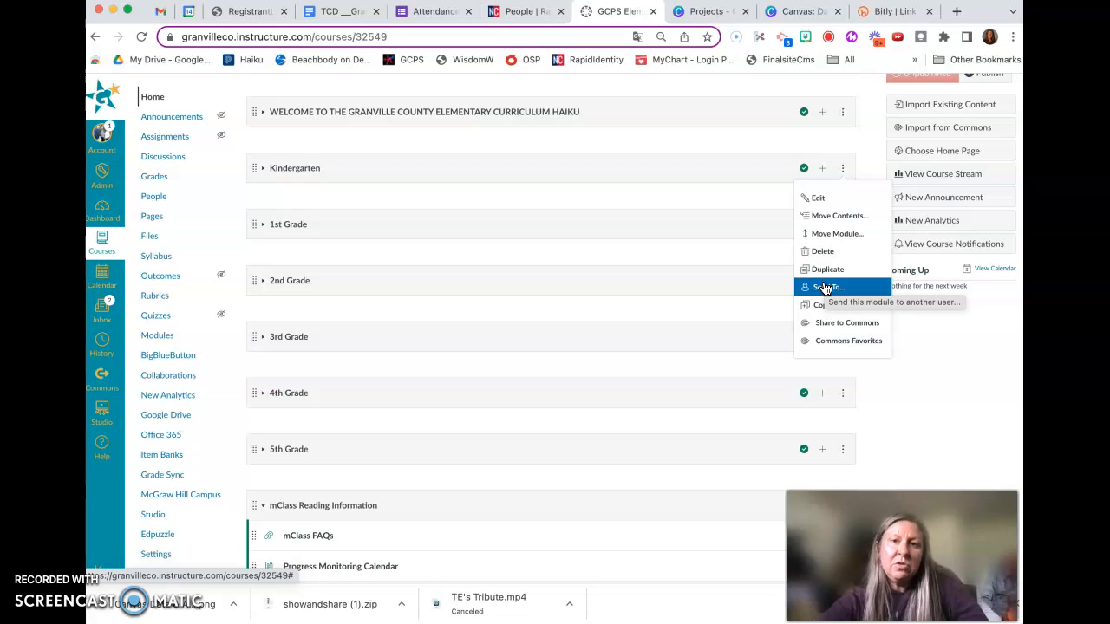
pyautogui.moveTo(828, 304)
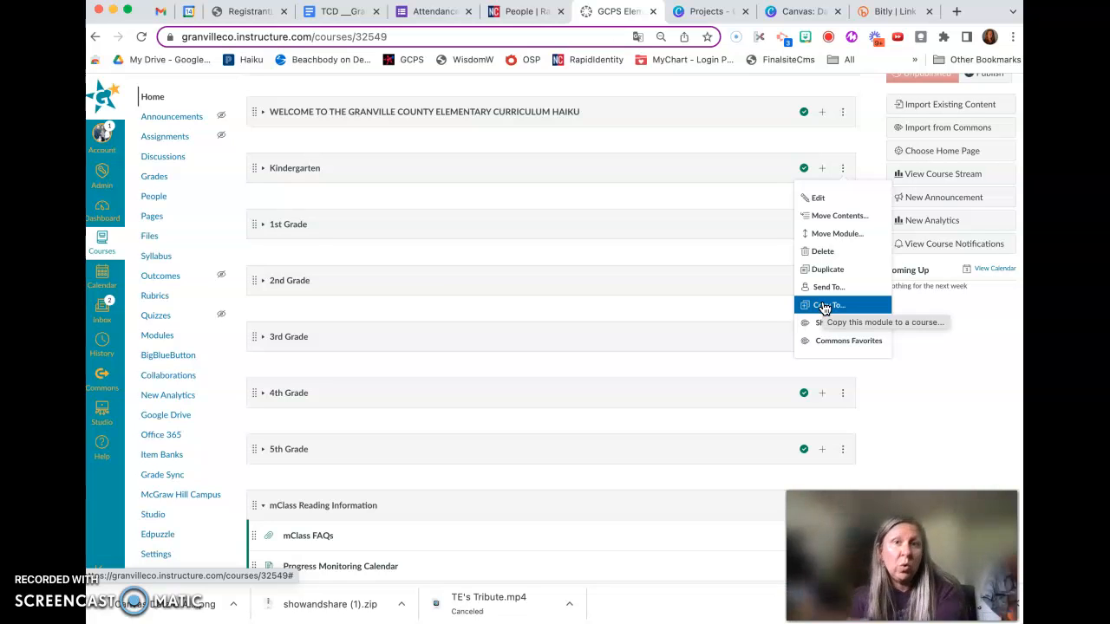
pyautogui.moveTo(822, 287)
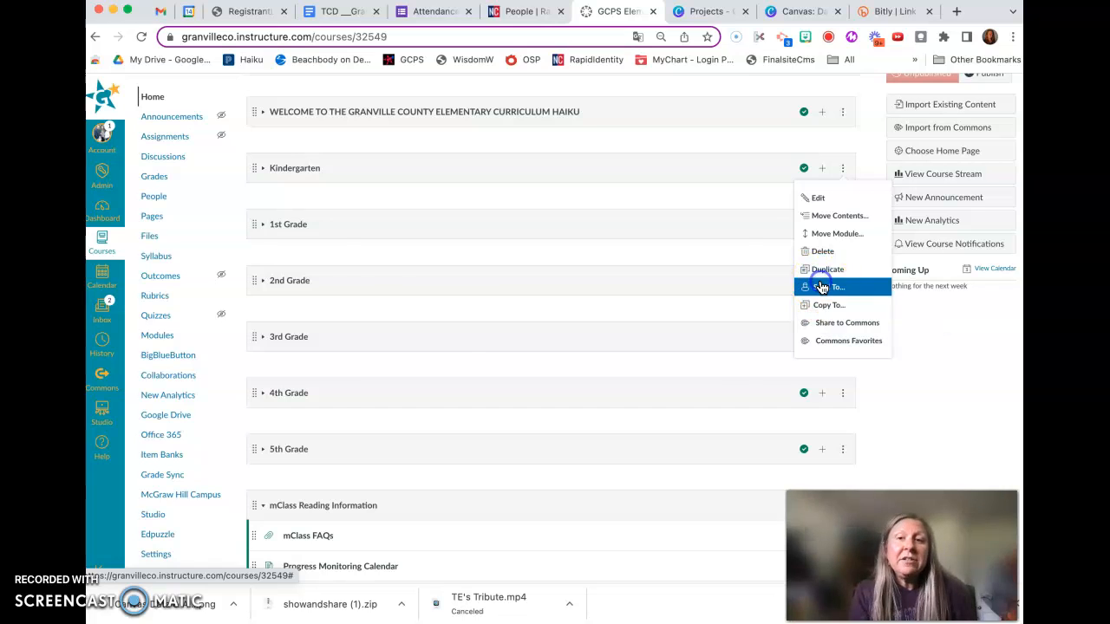
# Step: Send the Kindergarten module to Leah
pyautogui.click(835, 286)
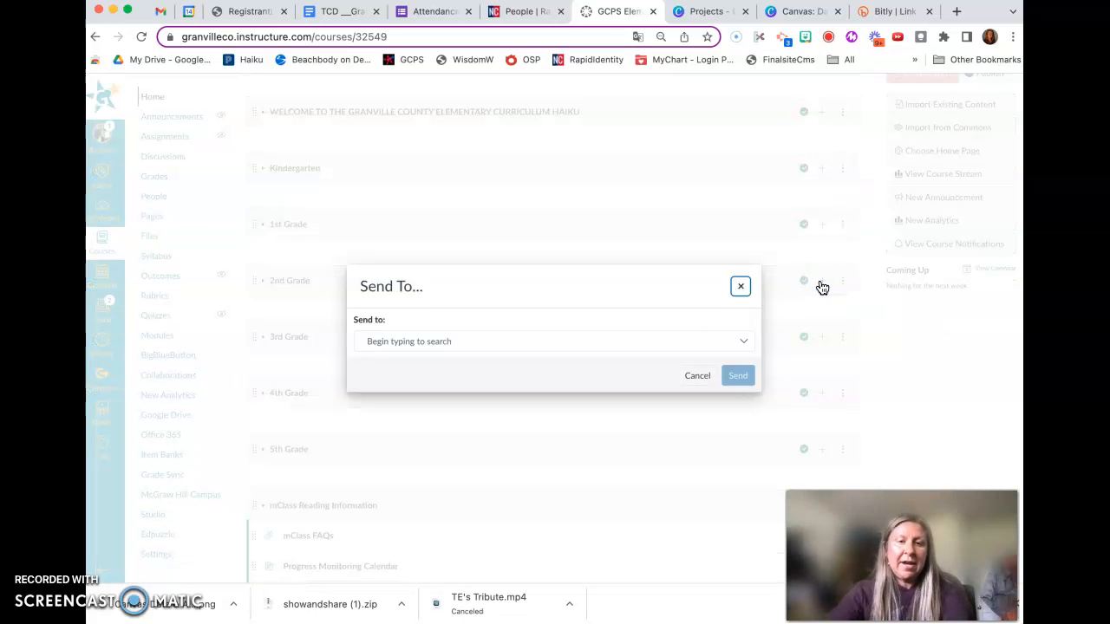
pyautogui.write('Leah Powell')
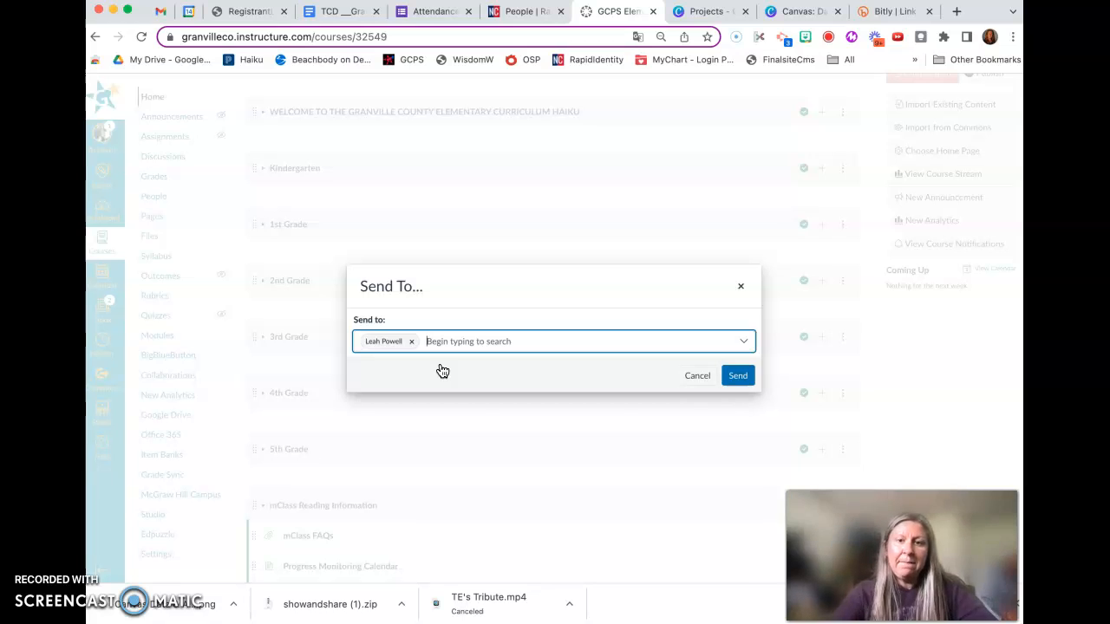
pyautogui.click(738, 375)
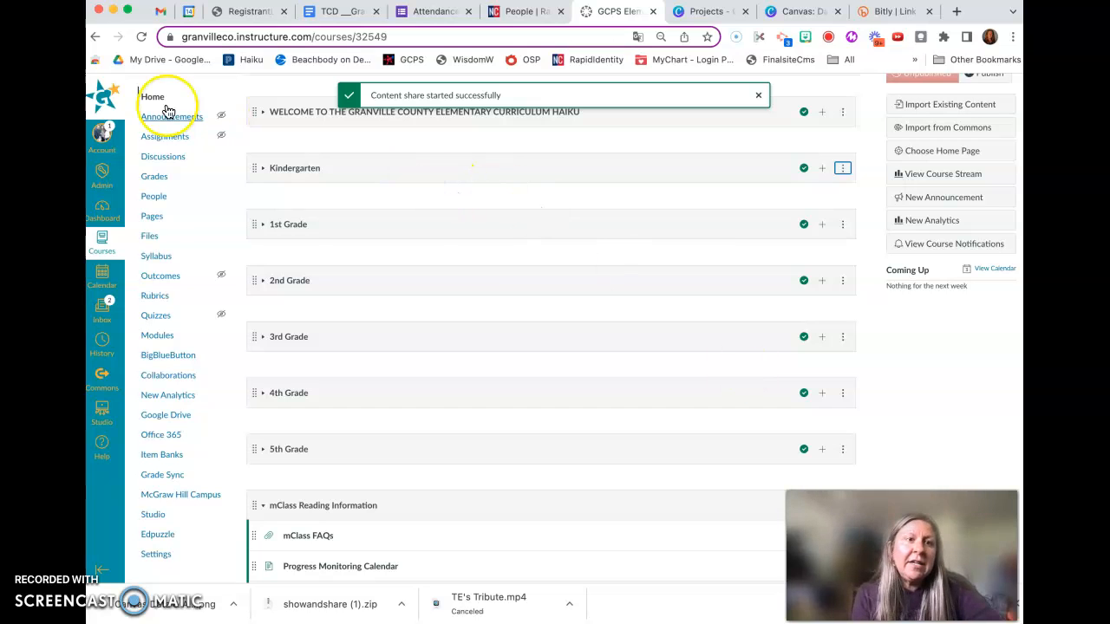
pyautogui.moveTo(102, 138)
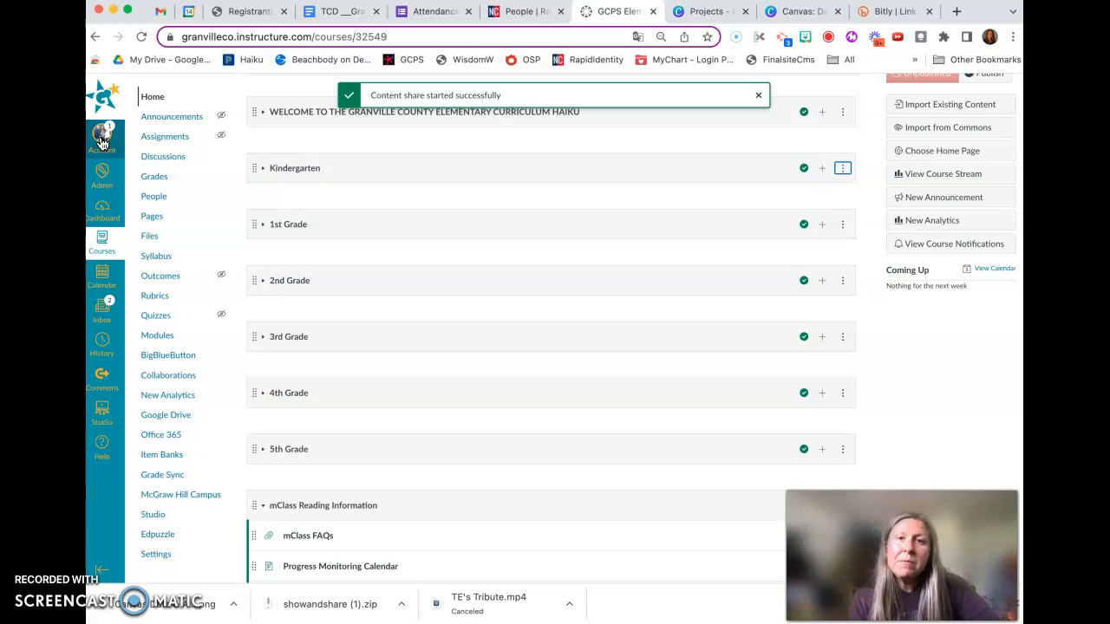
# Step: Open the Account menu and choose Shared Content
pyautogui.click(758, 94)
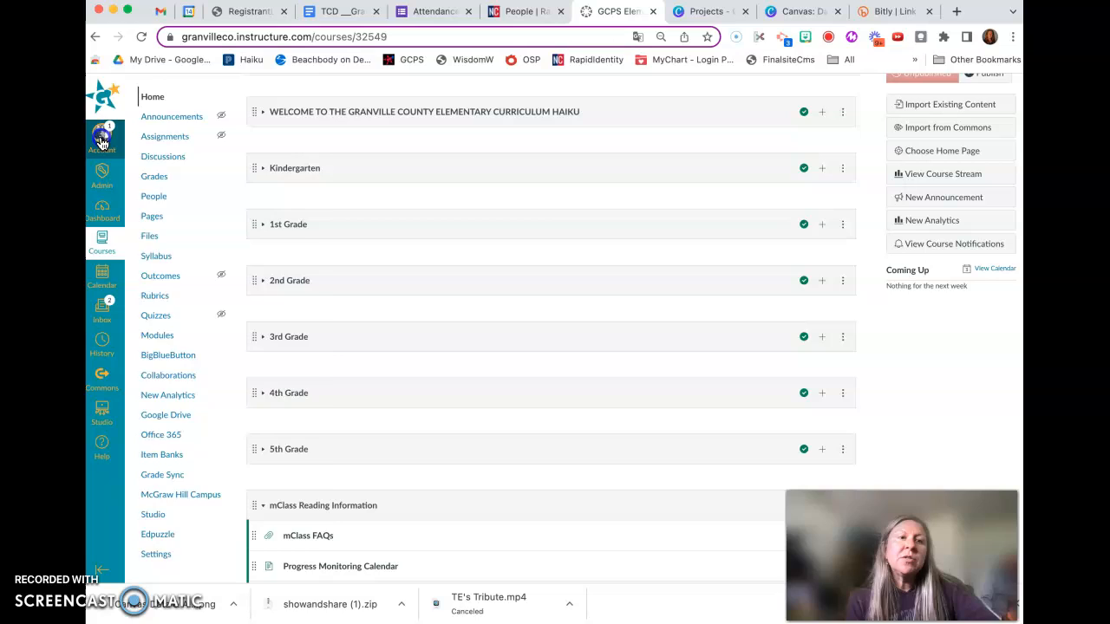
pyautogui.click(101, 134)
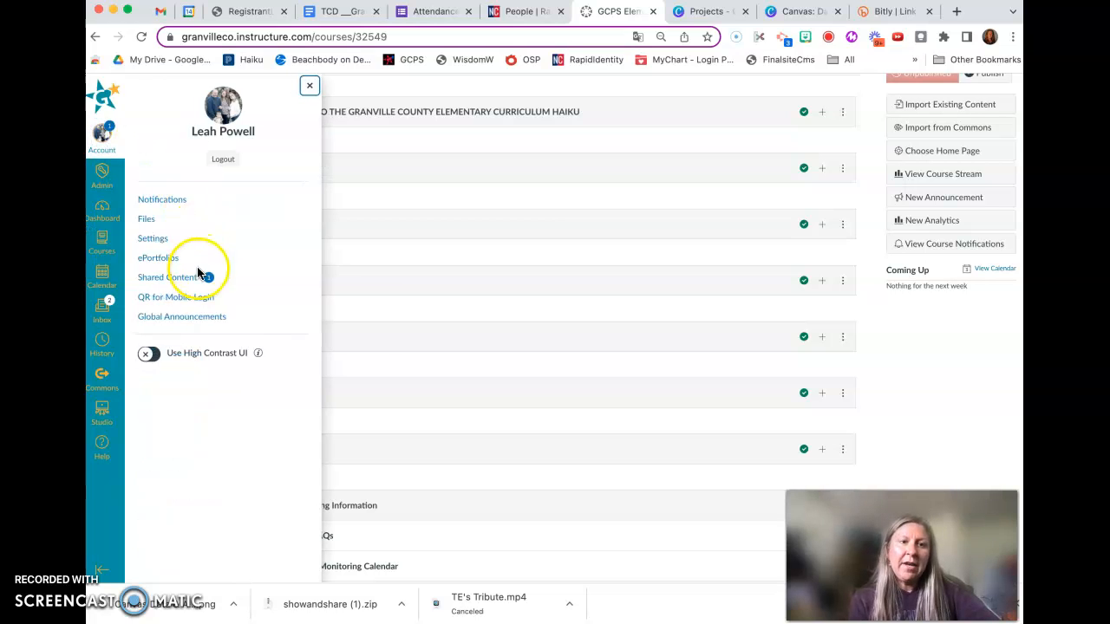
pyautogui.click(166, 277)
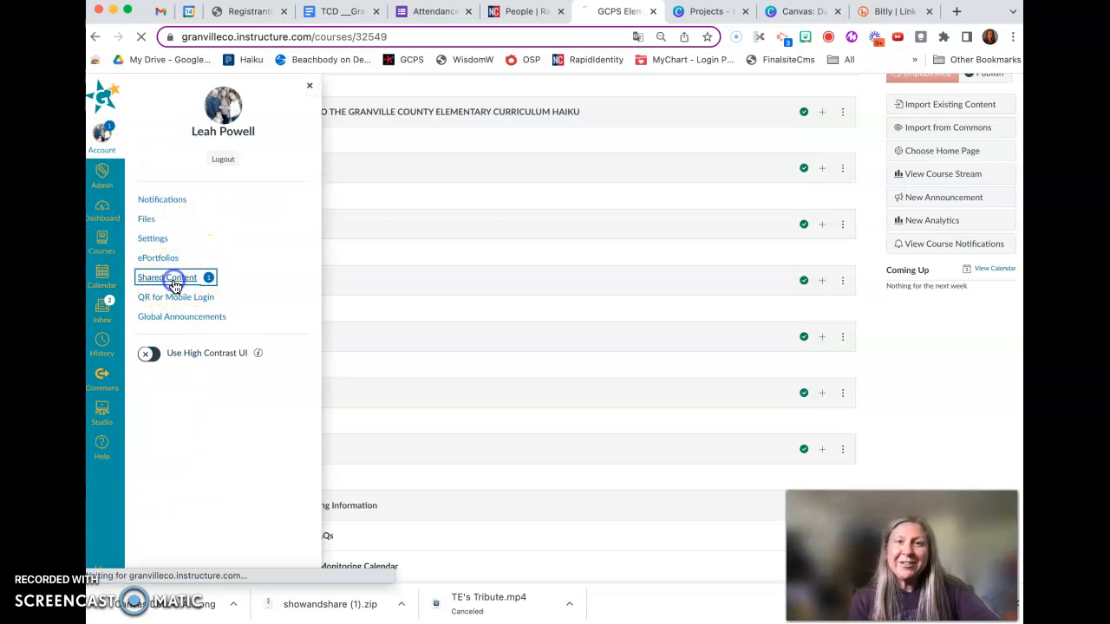
# Step: Review Received Content, where the Kindergarten share is listed as Pending
pyautogui.click(167, 278)
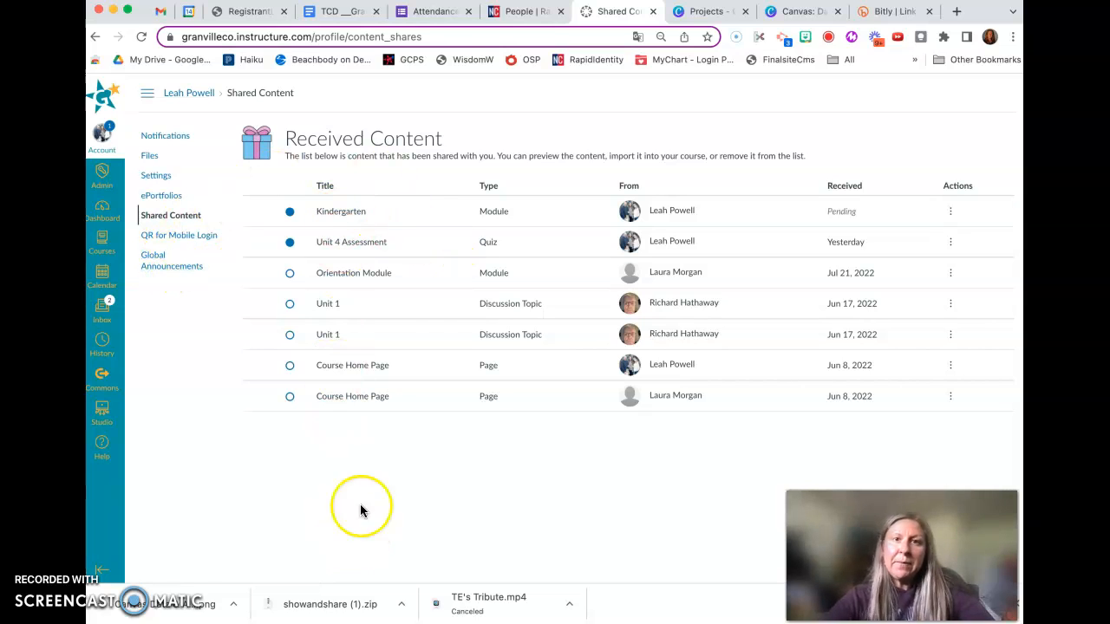
pyautogui.moveTo(486, 446)
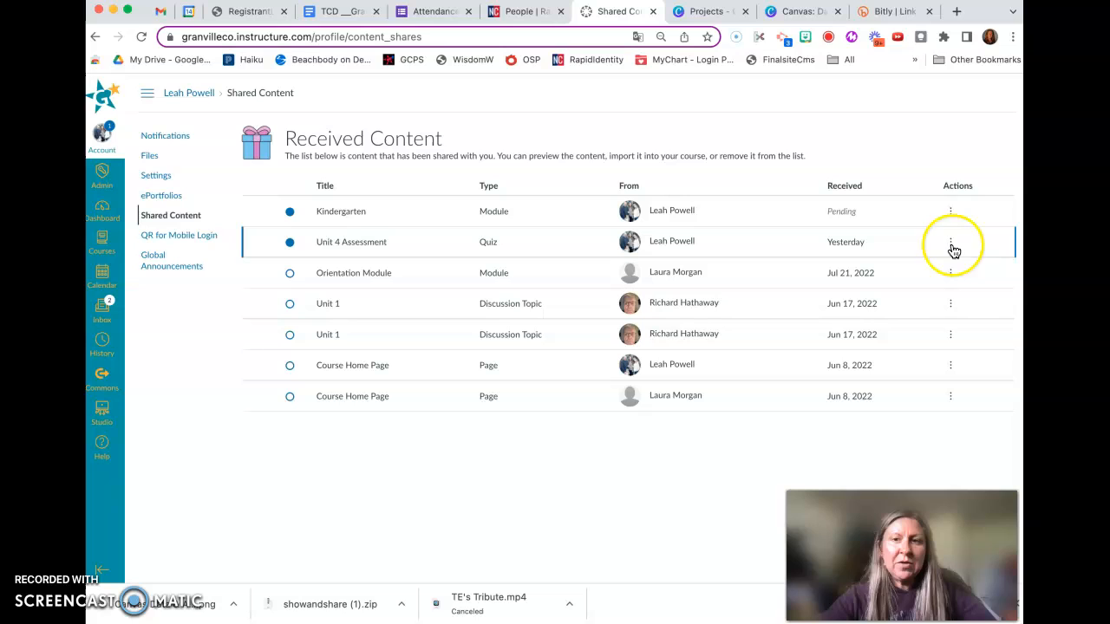
pyautogui.click(950, 210)
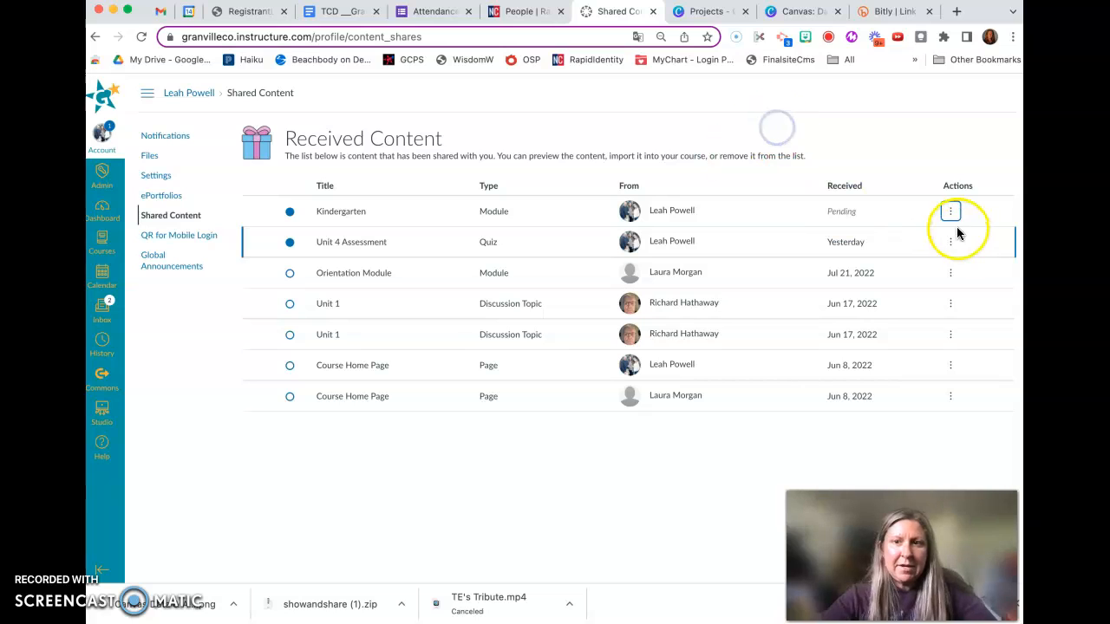
# Step: Show Preview, Import and Remove for the received Unit 4 Assessment quiz
pyautogui.click(950, 242)
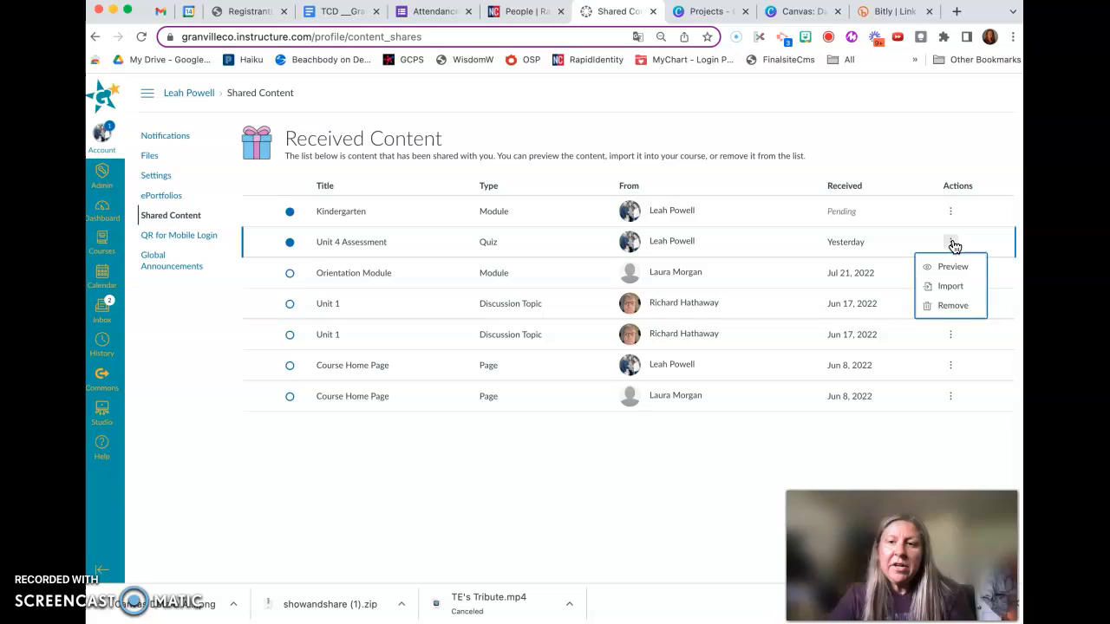
pyautogui.moveTo(951, 286)
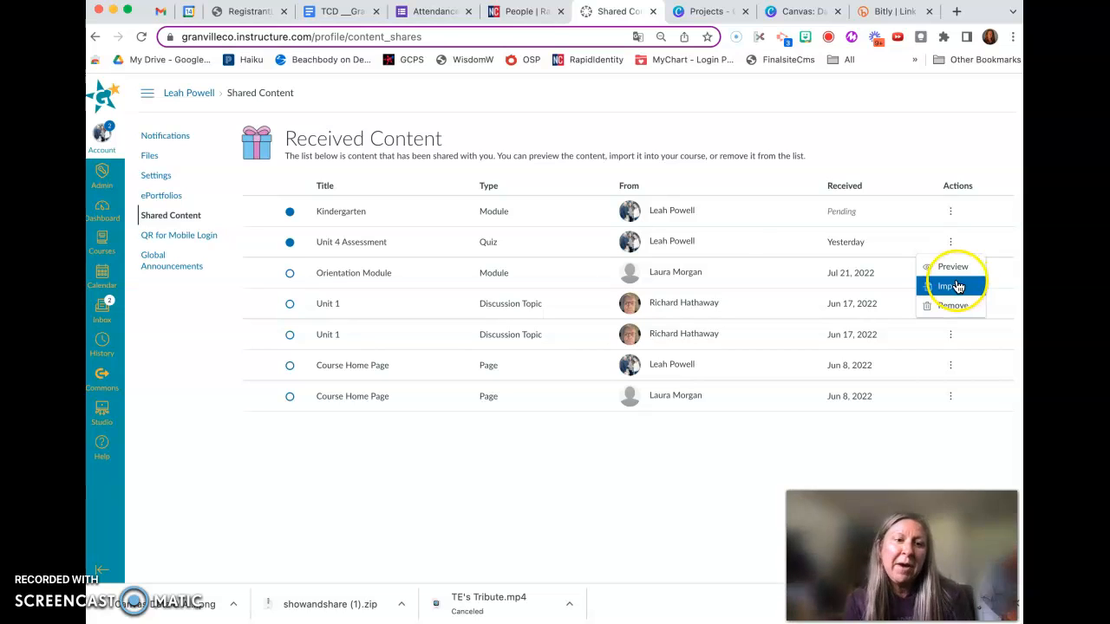
pyautogui.moveTo(950, 267)
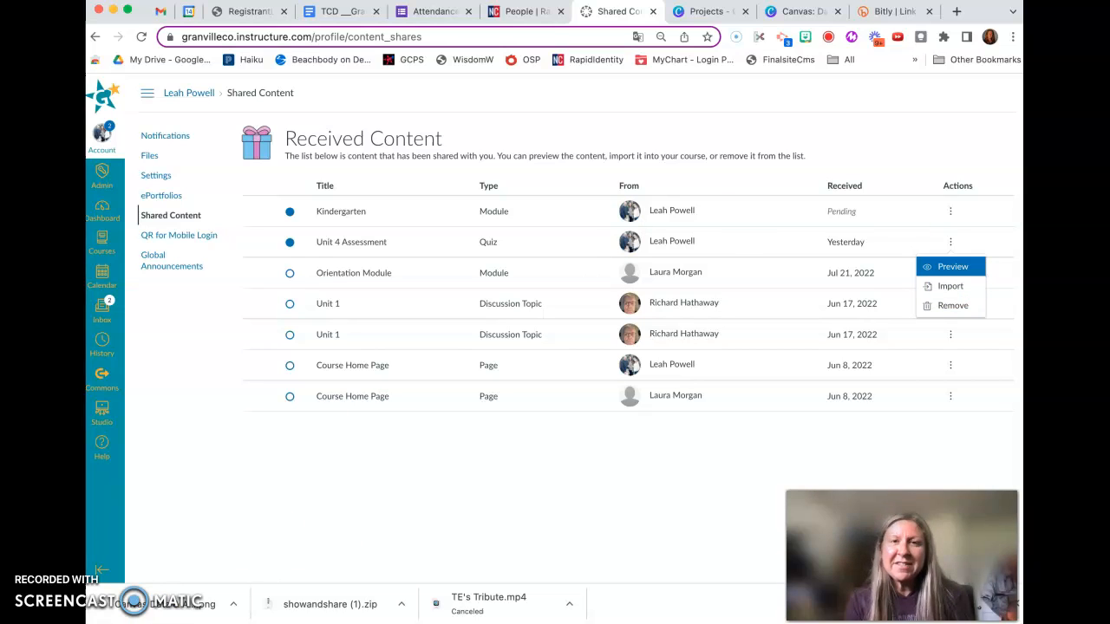